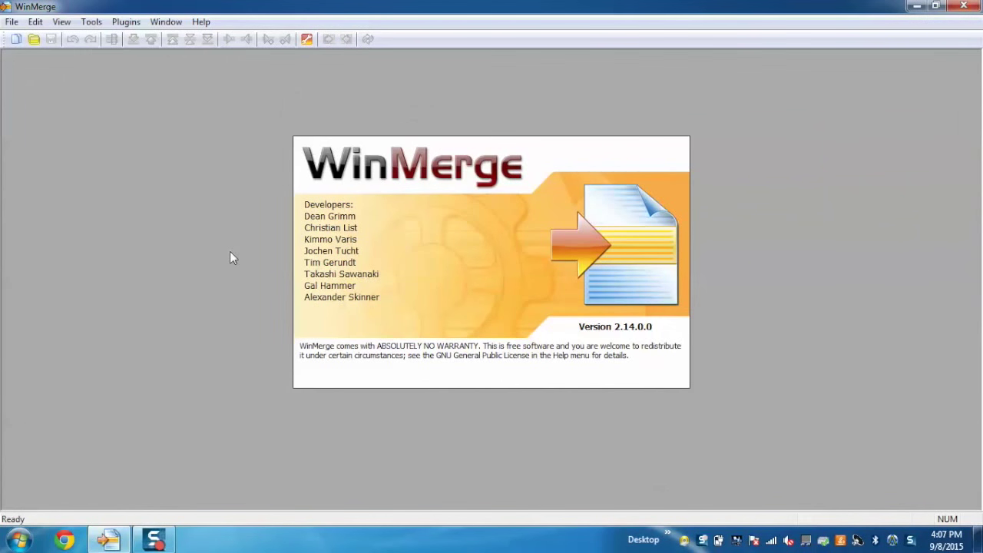
# - Set up comparing WinMerge1.txt (left) against Winmerge_Modified.txt (right), all-files filter
pyautogui.click(15, 38)
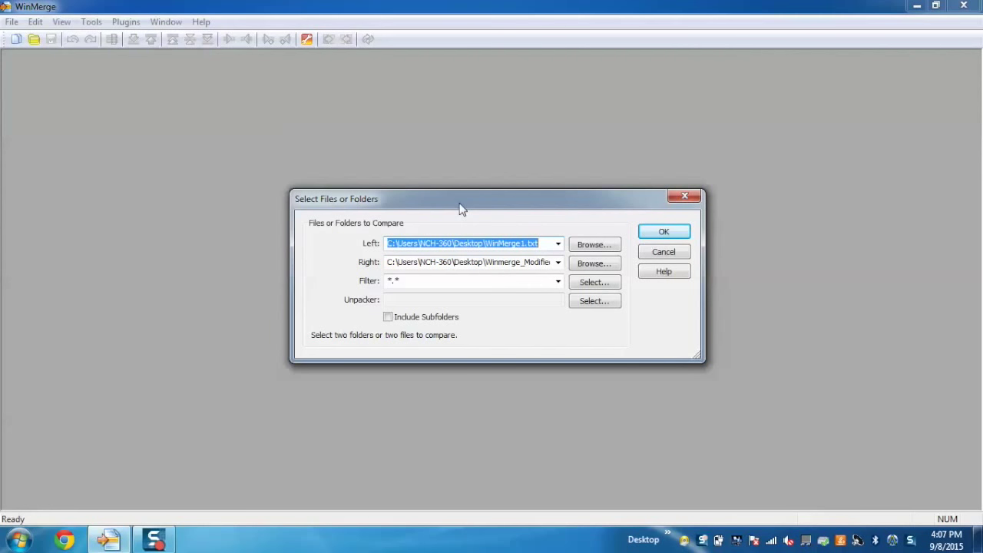
pyautogui.moveTo(470, 236)
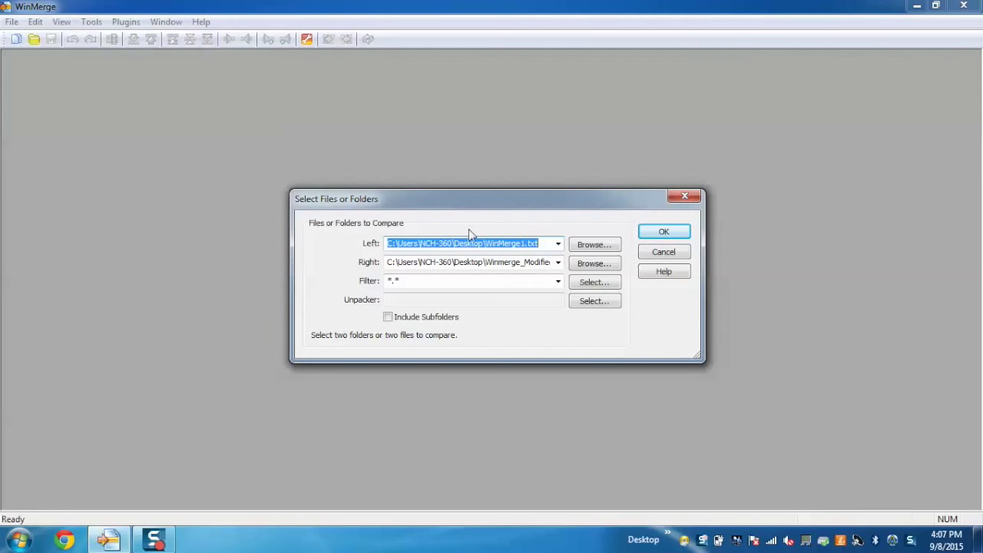
pyautogui.moveTo(582, 232)
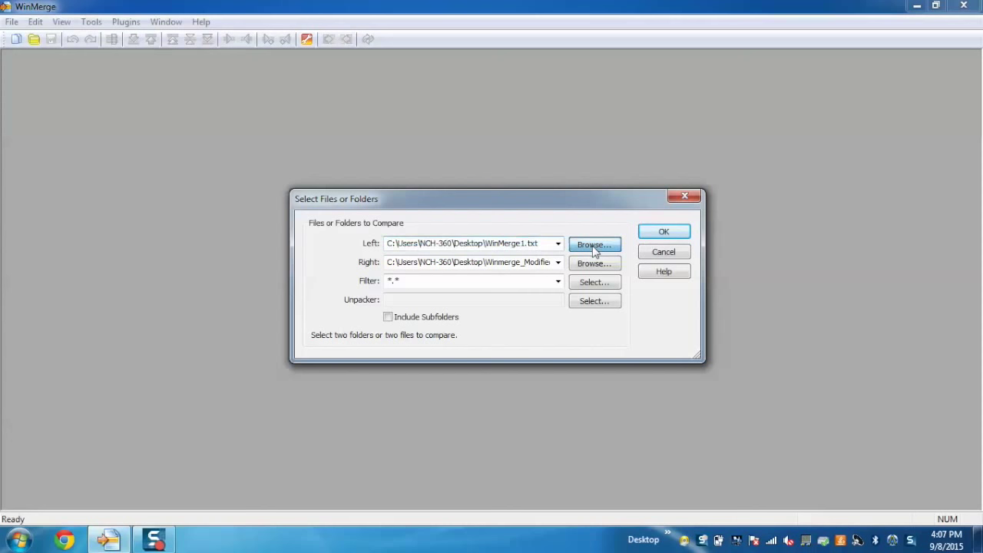
pyautogui.click(593, 244)
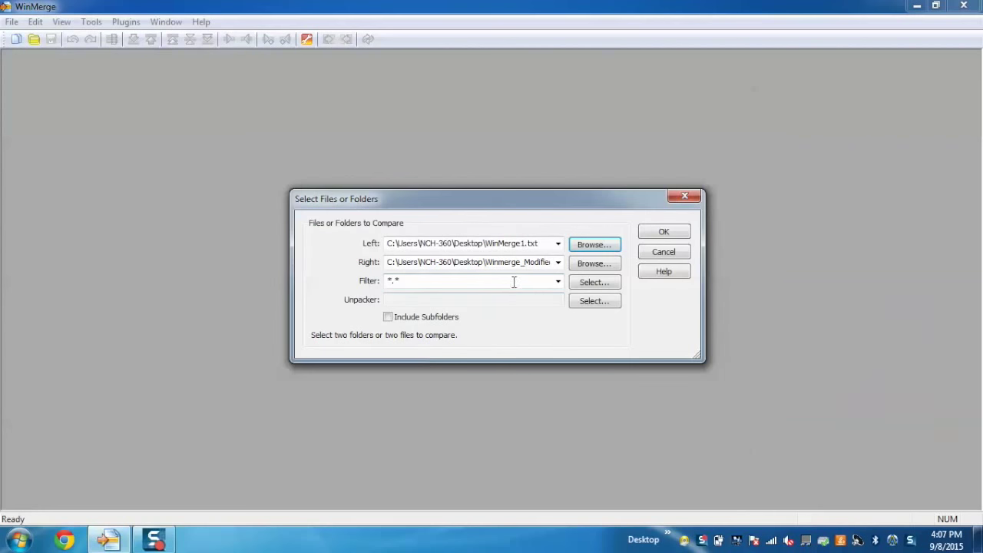
pyautogui.click(593, 244)
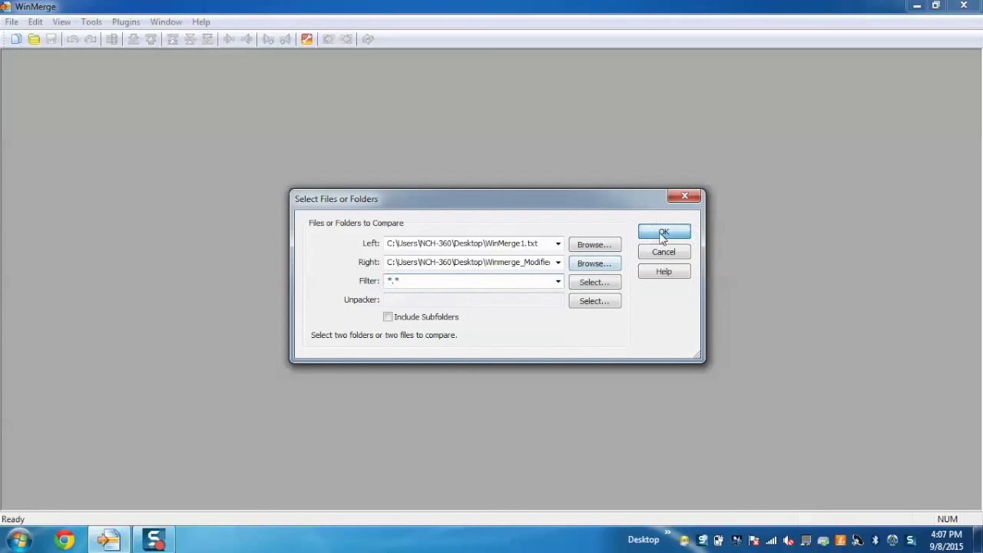
# - Run the WinMerge1.txt vs Winmerge_Modified.txt comparison, browsing its five highlighted differences
pyautogui.click(663, 233)
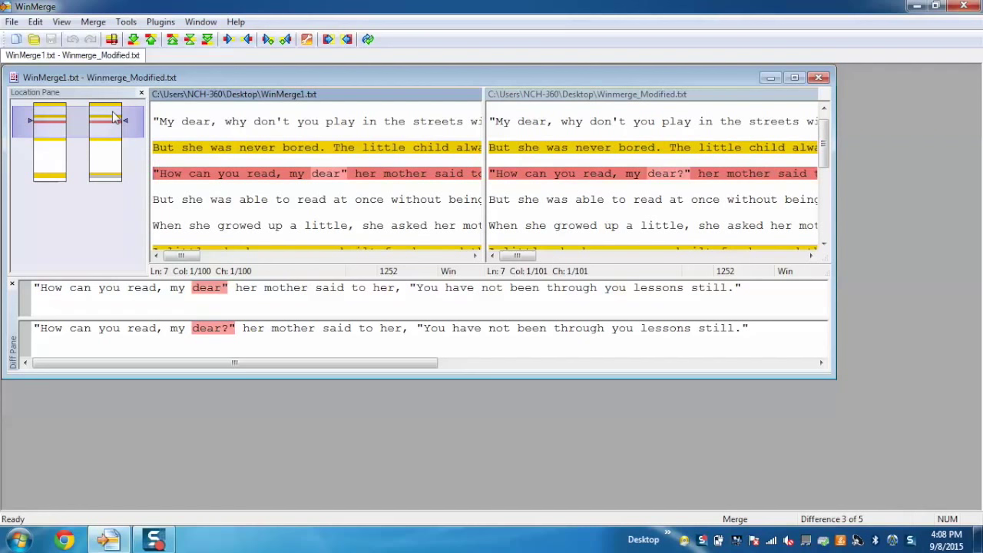
pyautogui.moveTo(142, 106)
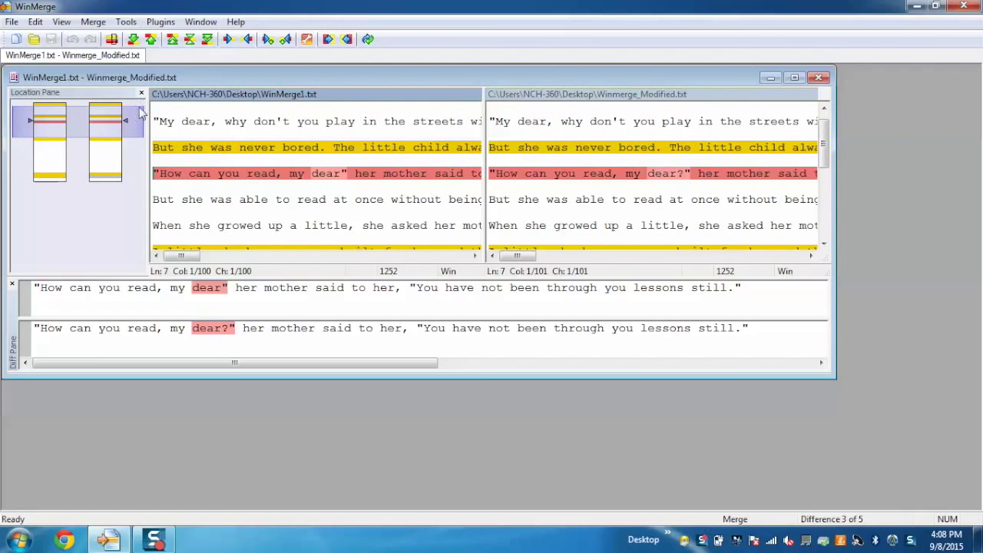
pyautogui.click(12, 21)
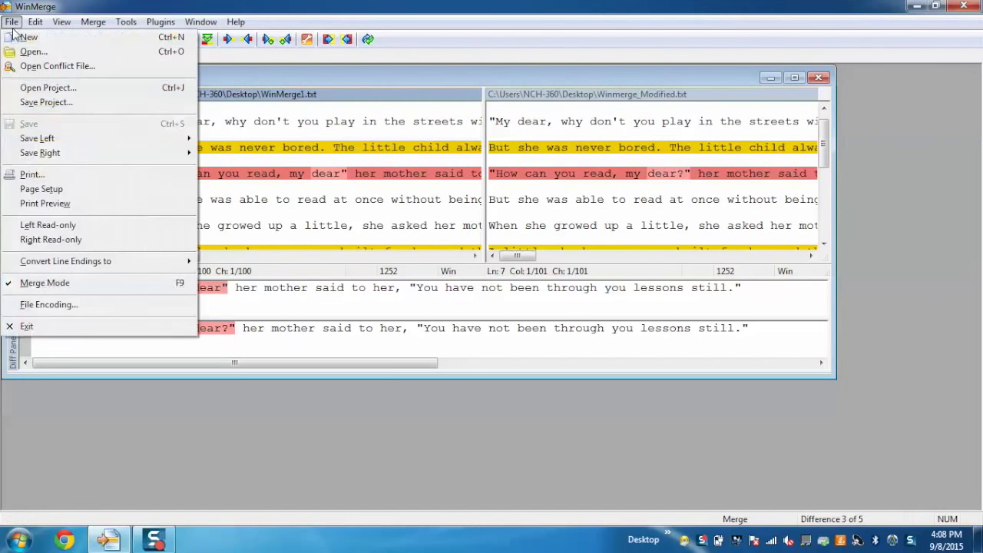
# - Choose LeftFolder as left and Desktop's Right folder as right, then compare them
pyautogui.click(33, 51)
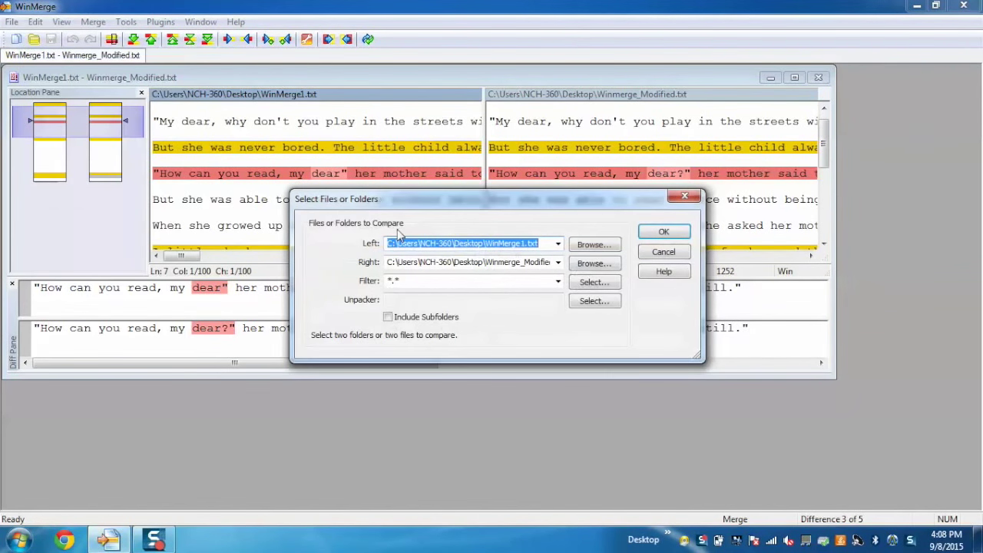
pyautogui.click(594, 244)
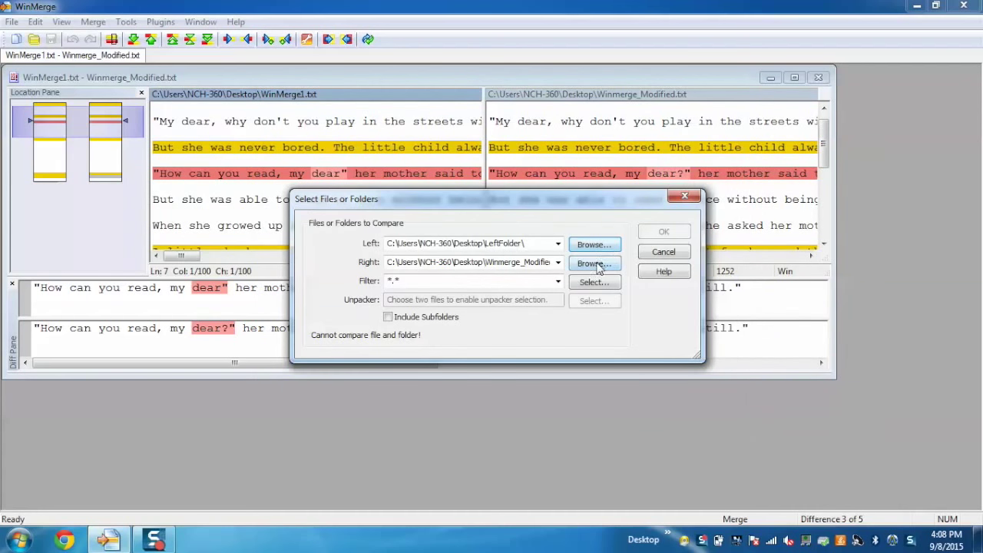
pyautogui.click(594, 262)
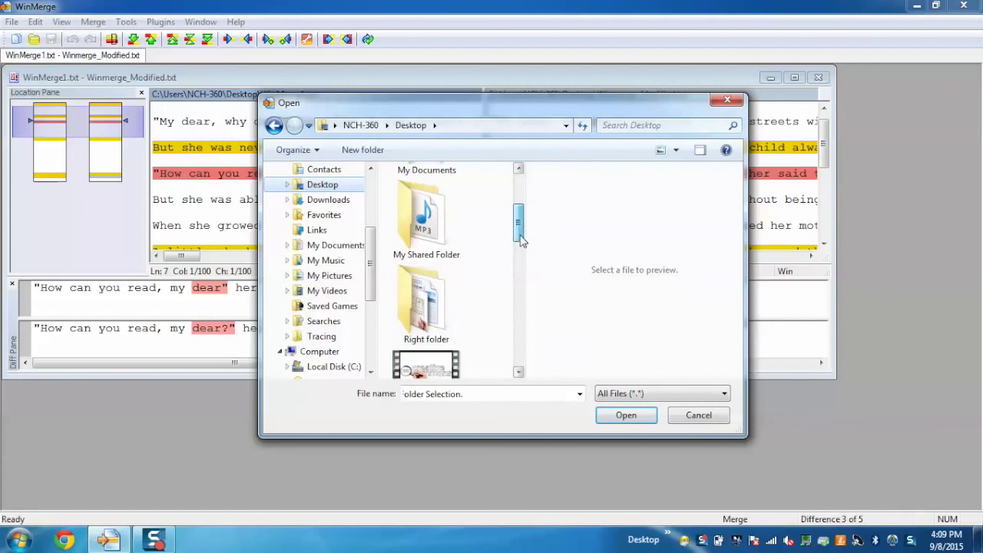
pyautogui.click(426, 303)
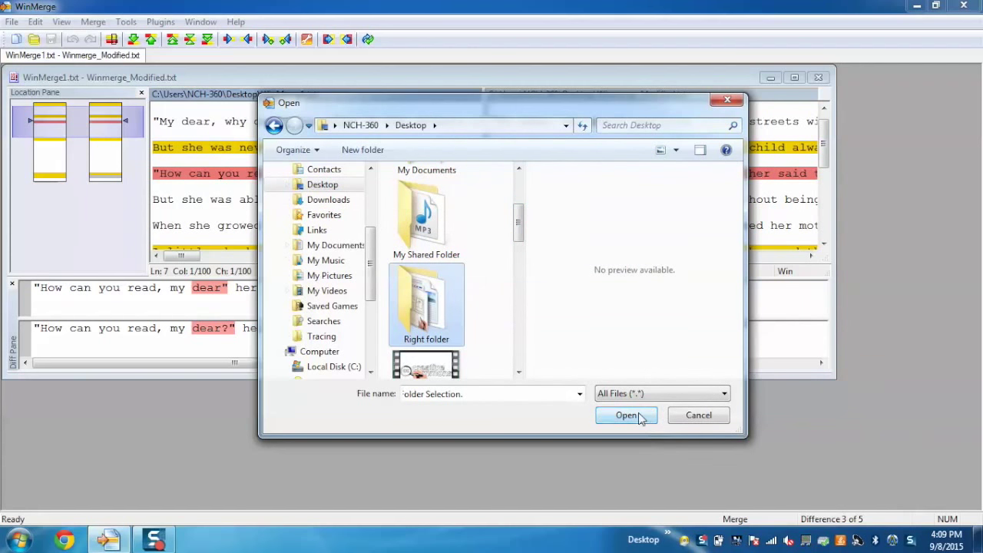
pyautogui.click(625, 415)
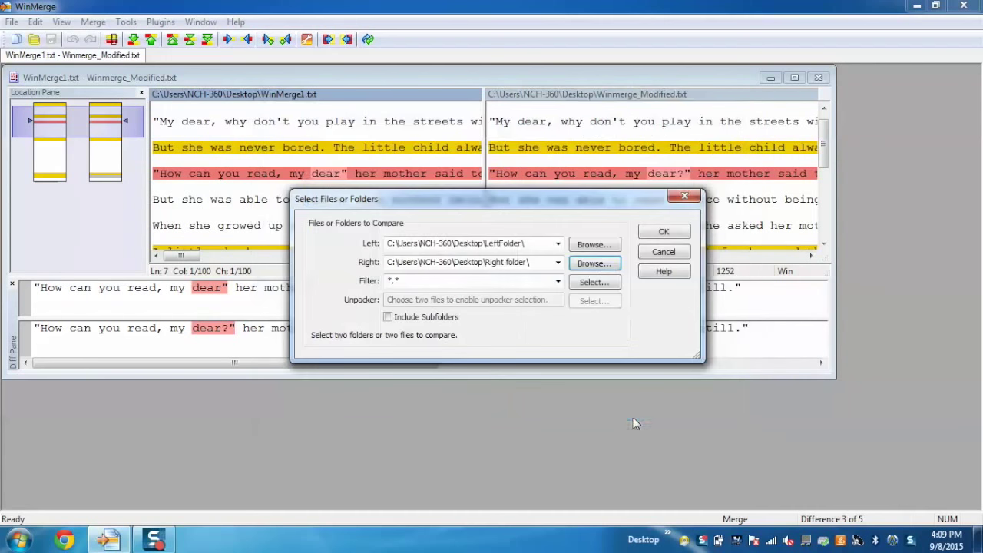
pyautogui.click(663, 231)
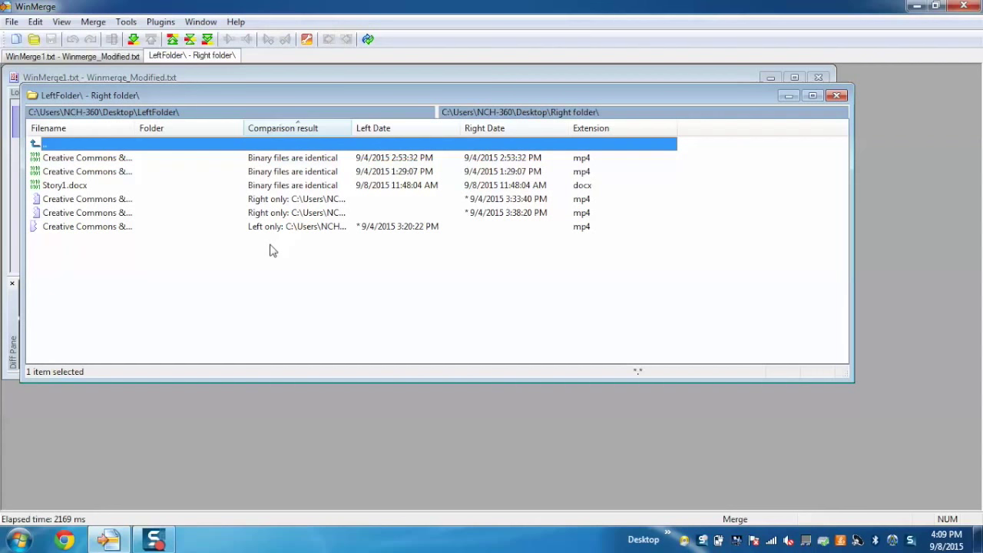
pyautogui.moveTo(104, 192)
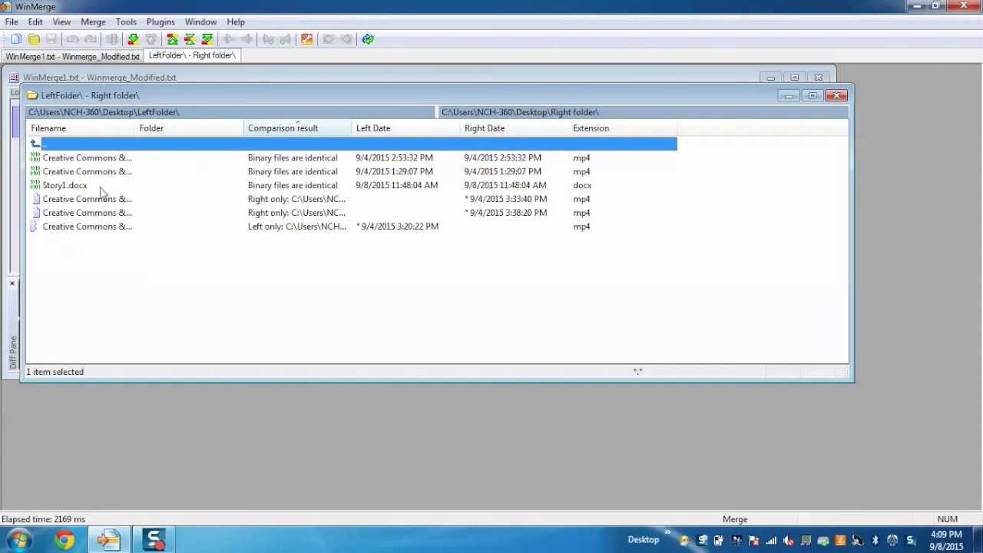
# - Select Story1.docx, an identical file, in the folder comparison results
pyautogui.click(66, 185)
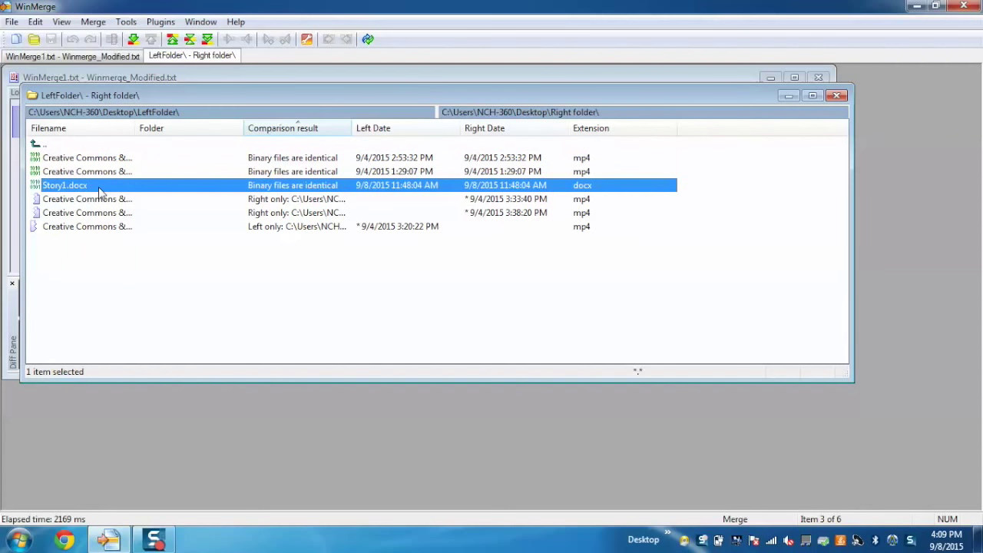
pyautogui.moveTo(86, 158)
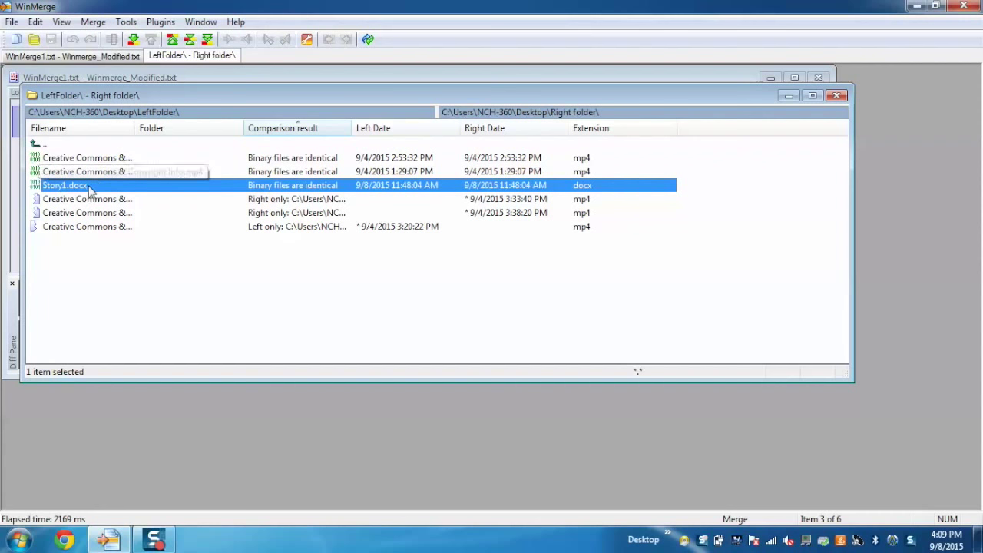
pyautogui.moveTo(255, 184)
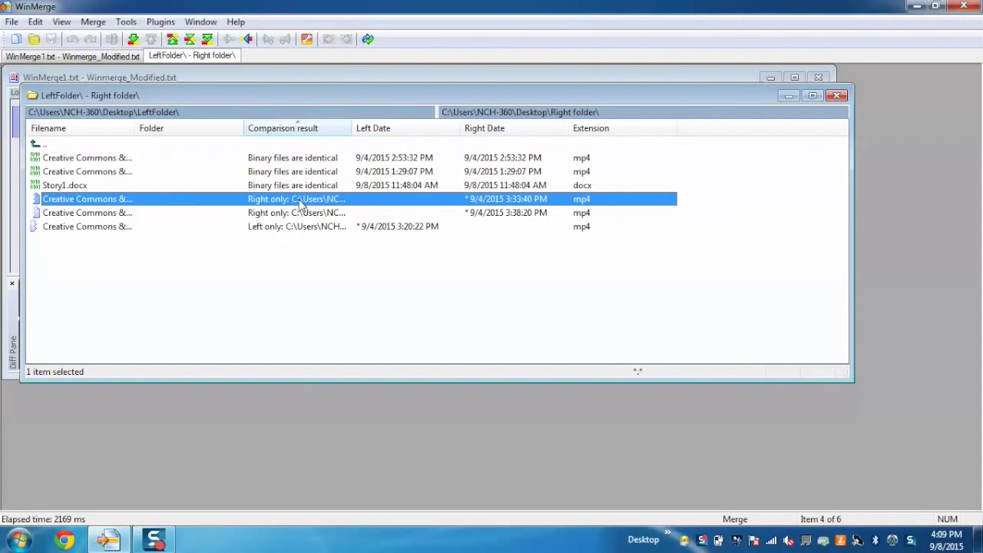
# - Copy both right-only mp4 files to LeftFolder via Merge > Copy to Left, confirming
pyautogui.click(86, 212)
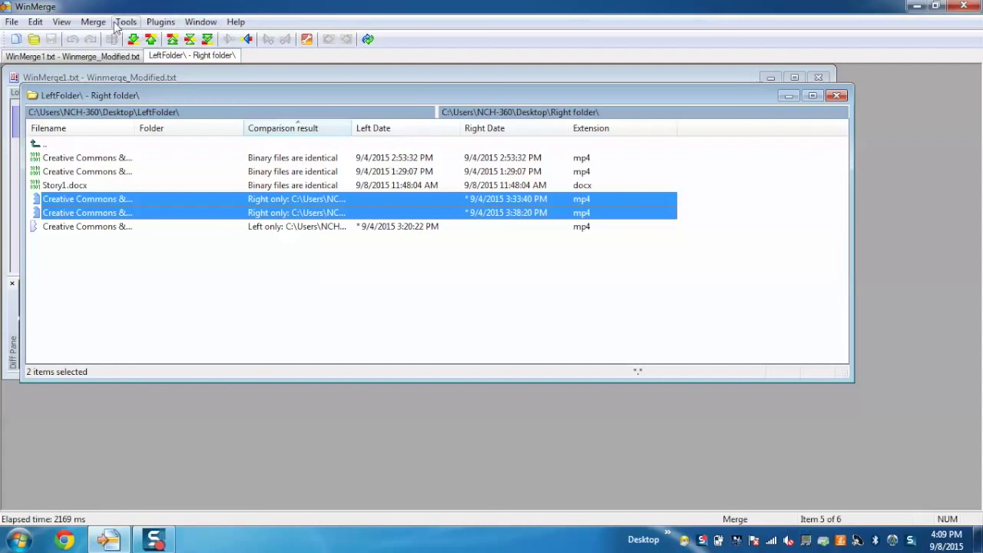
pyautogui.click(93, 21)
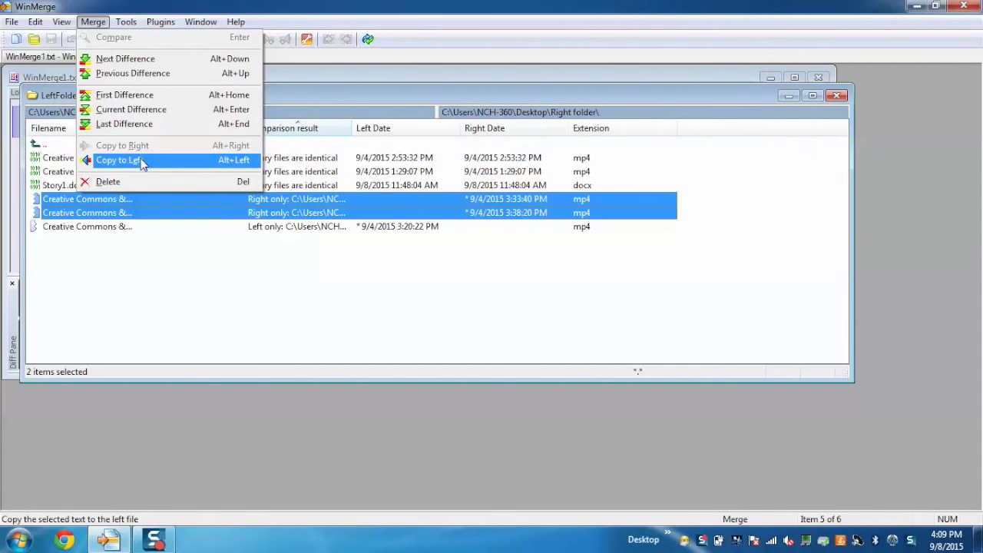
pyautogui.click(119, 160)
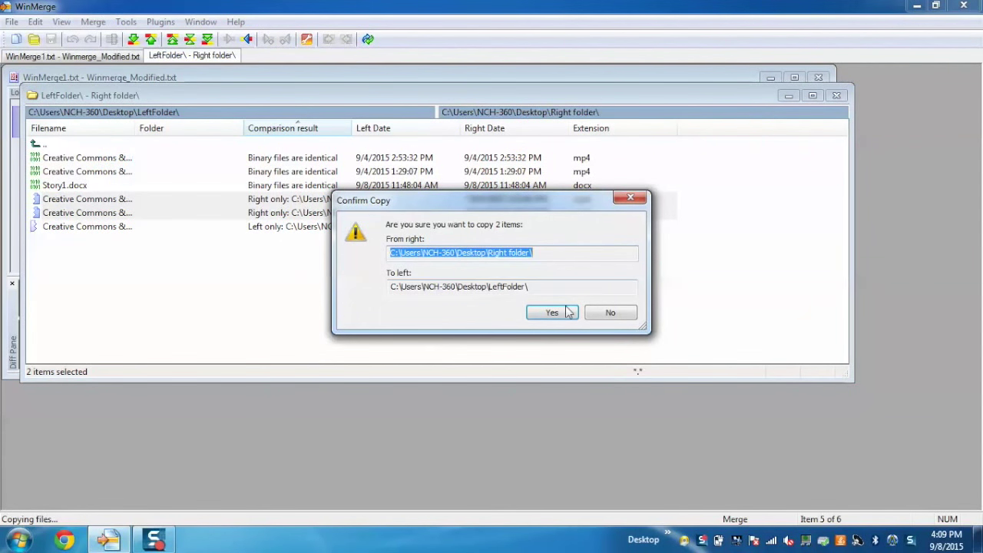
pyautogui.click(552, 312)
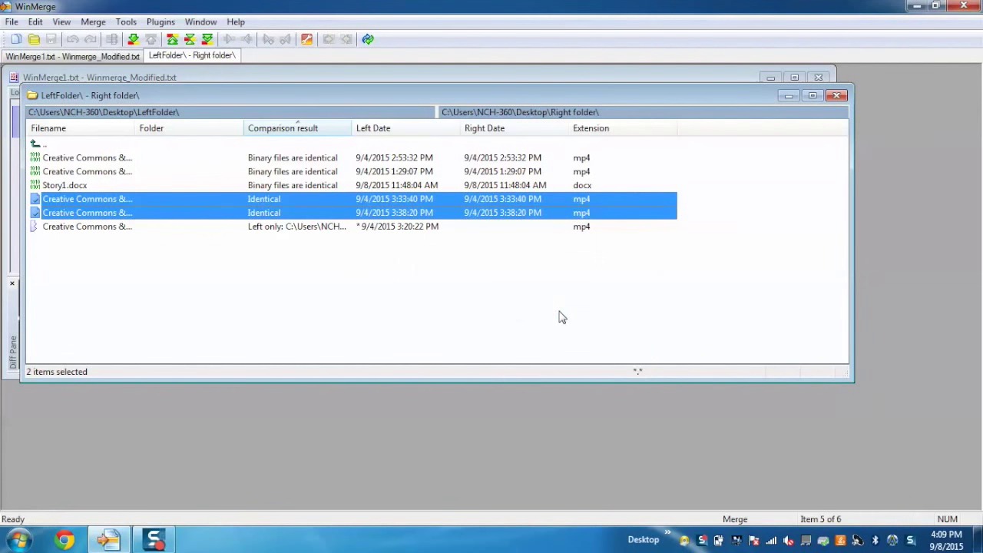
pyautogui.click(380, 274)
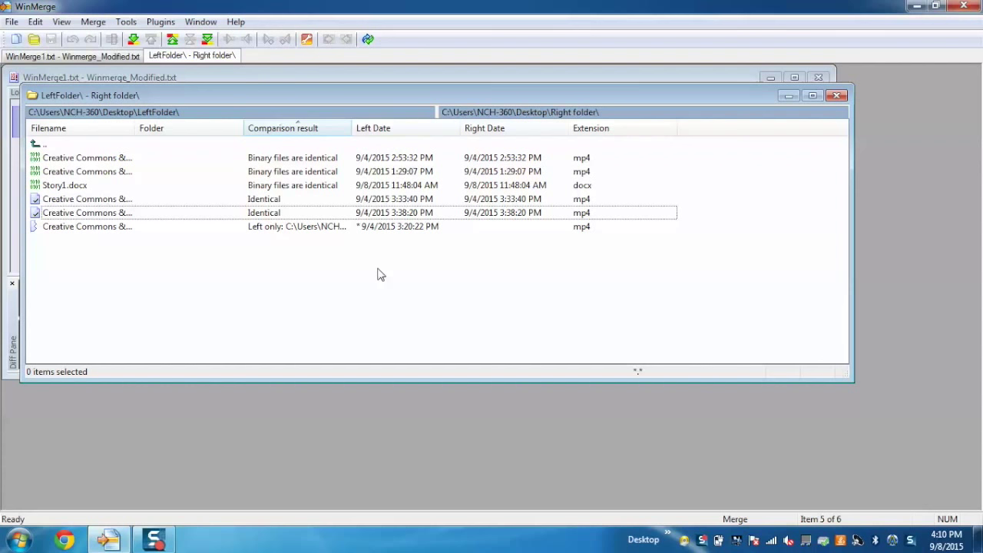
pyautogui.moveTo(269, 221)
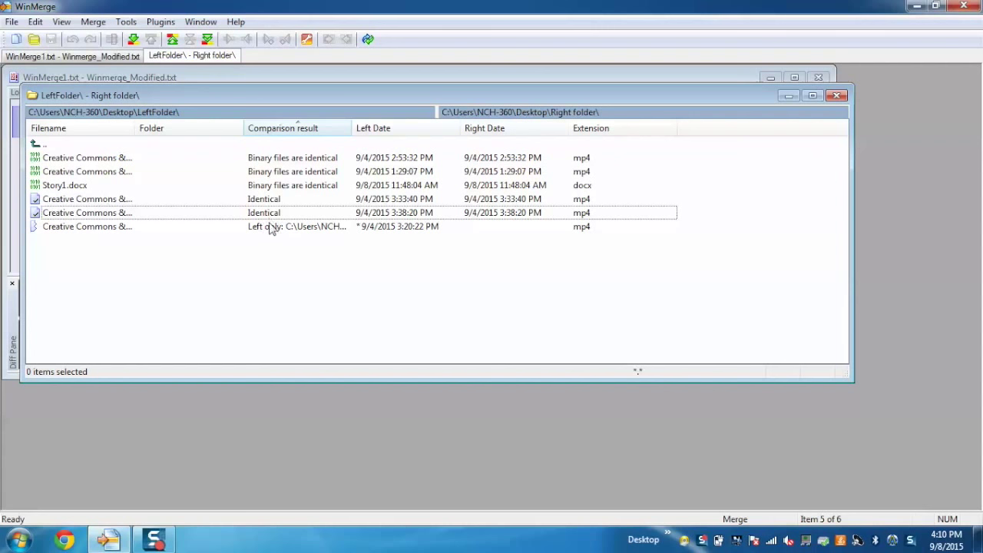
pyautogui.click(87, 226)
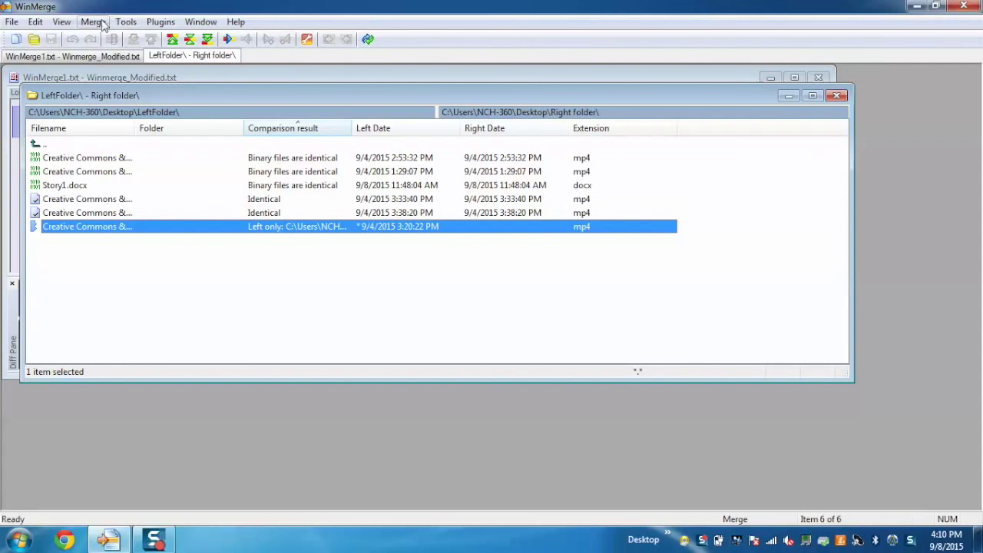